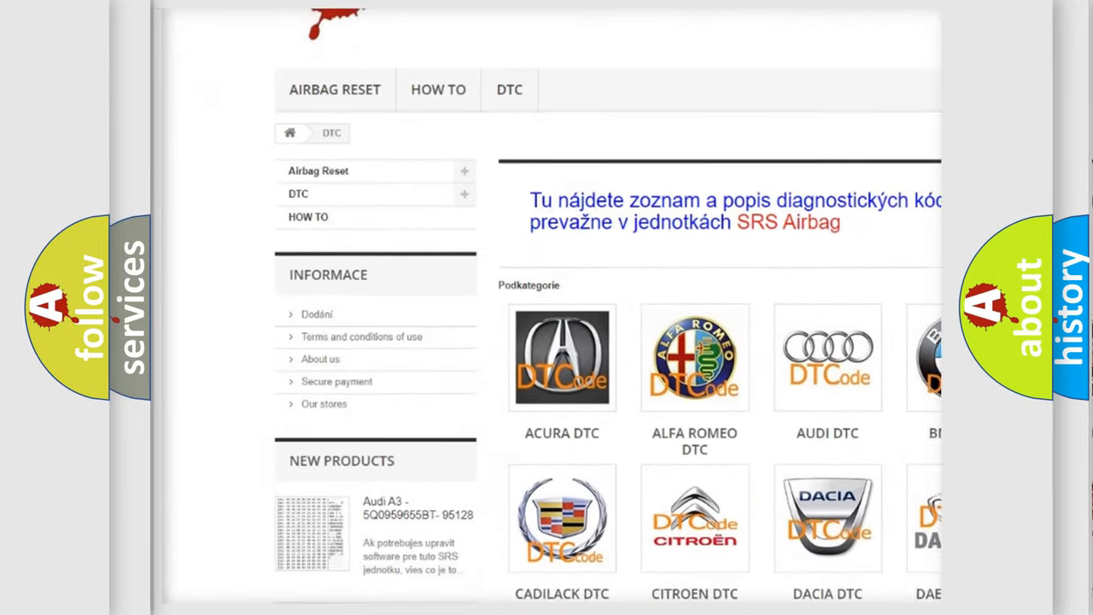
pyautogui.scroll(-3)
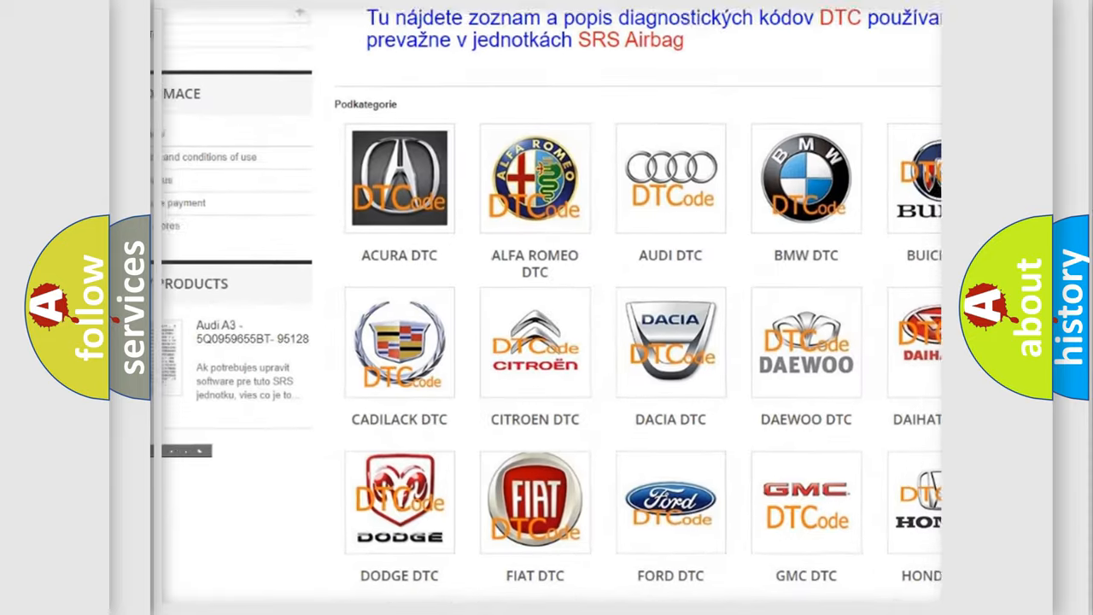
pyautogui.scroll(-3)
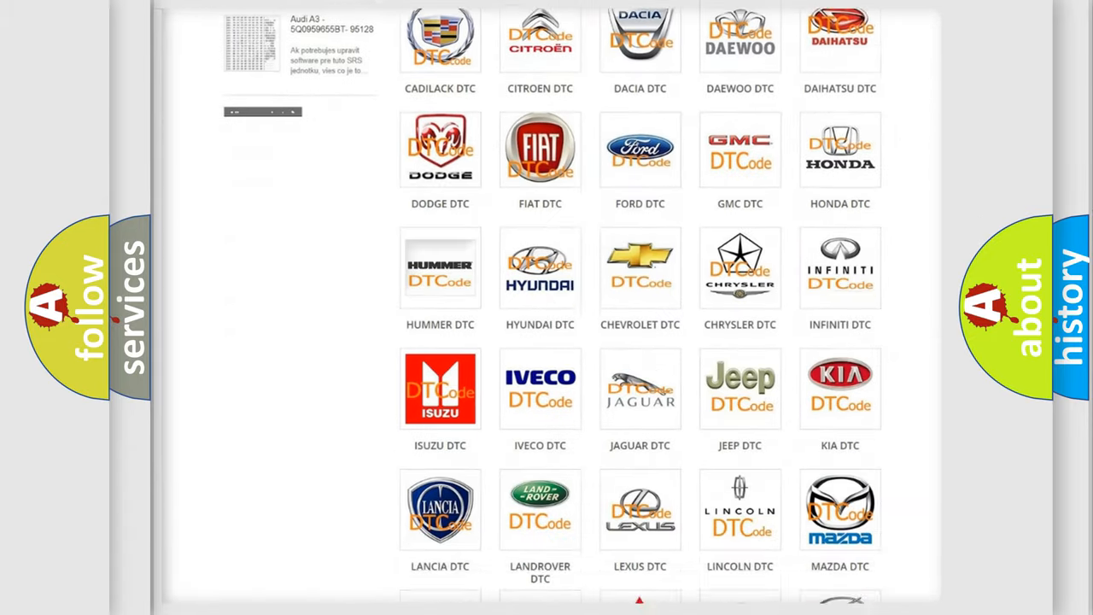
pyautogui.scroll(-3)
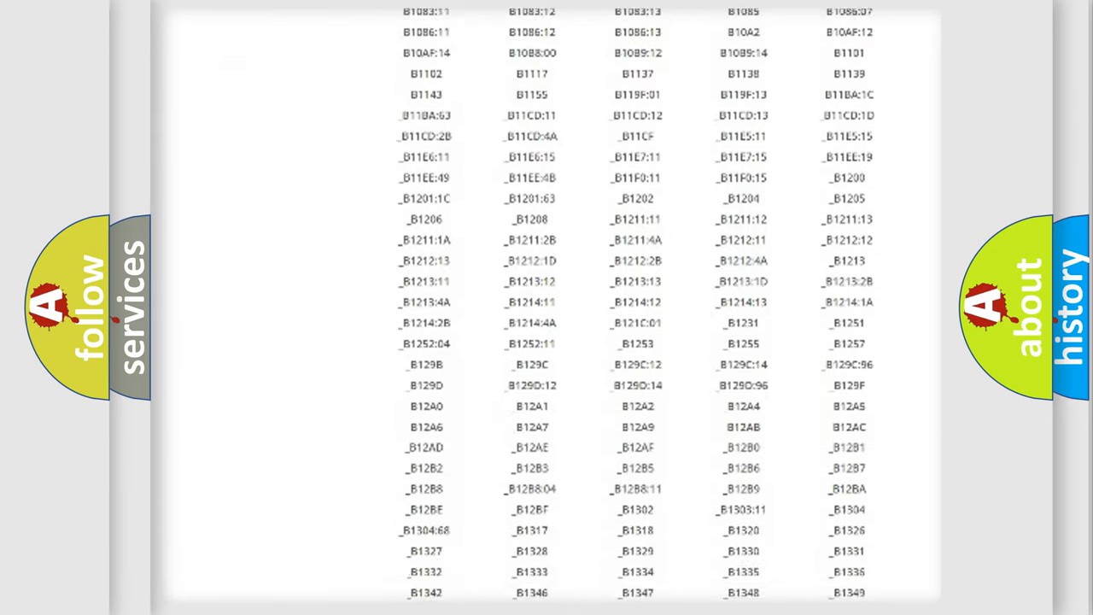
pyautogui.scroll(-3)
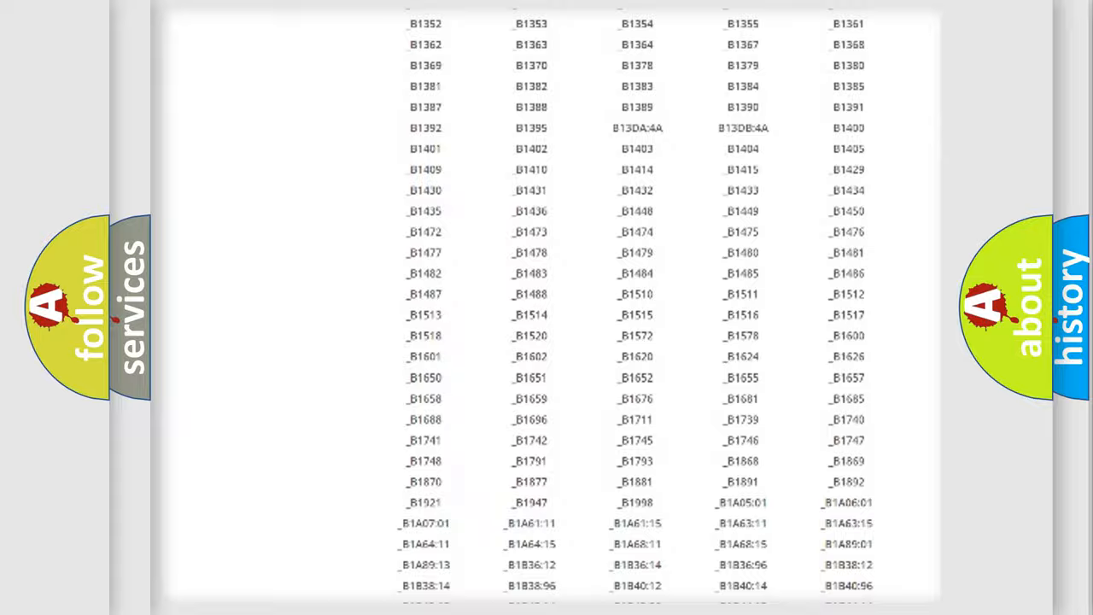